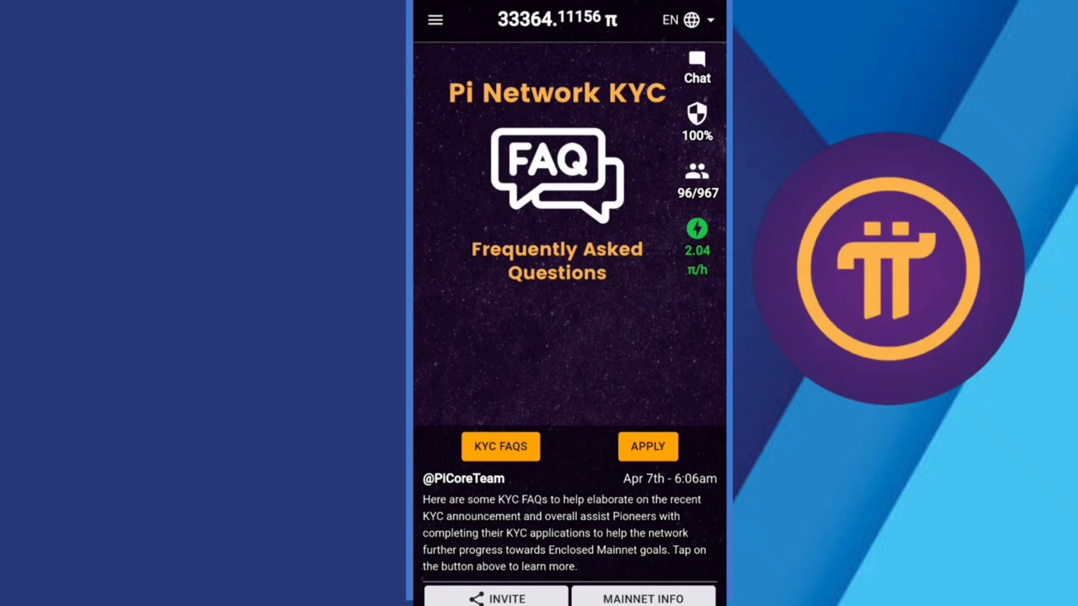
Open the Pi Network KYC FAQs page on minepi.com from the announcement banner.
{"action": "left_click", "coordinate": [500, 447]}
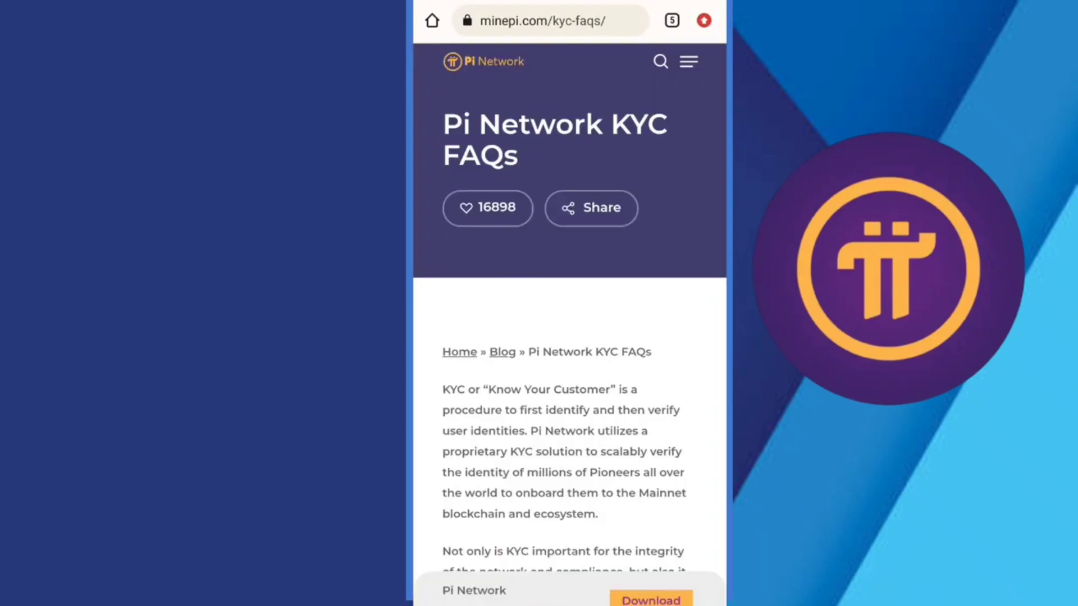
Scroll past the KYC introduction to the first FAQ's points on new accounts needing 30 days of mining.
{"action": "left_click", "coordinate": [505, 225]}
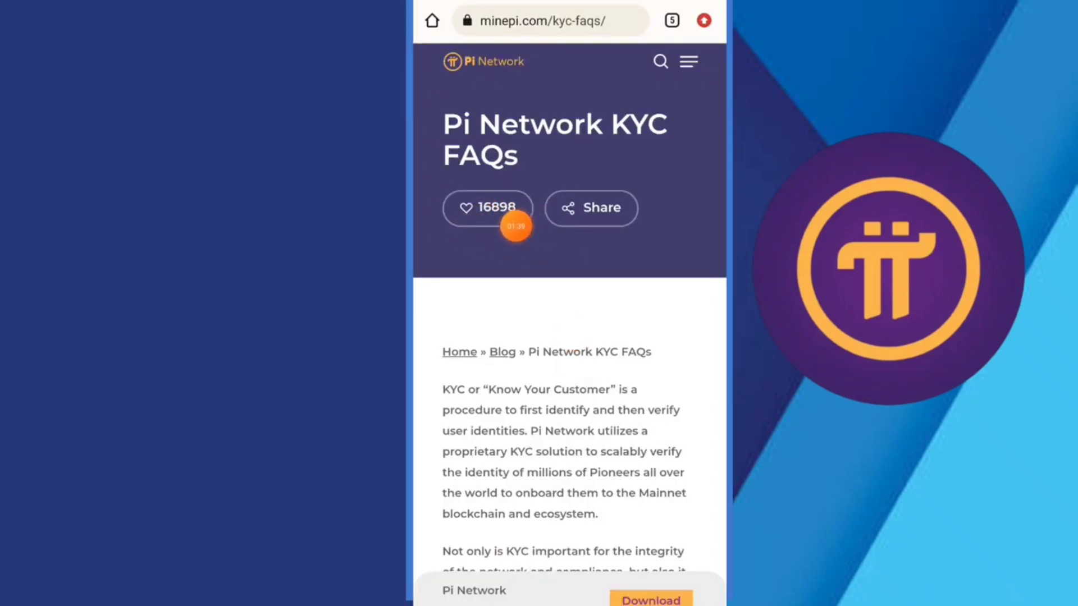
{"action": "scroll", "scroll_direction": "down", "scroll_amount": 3}
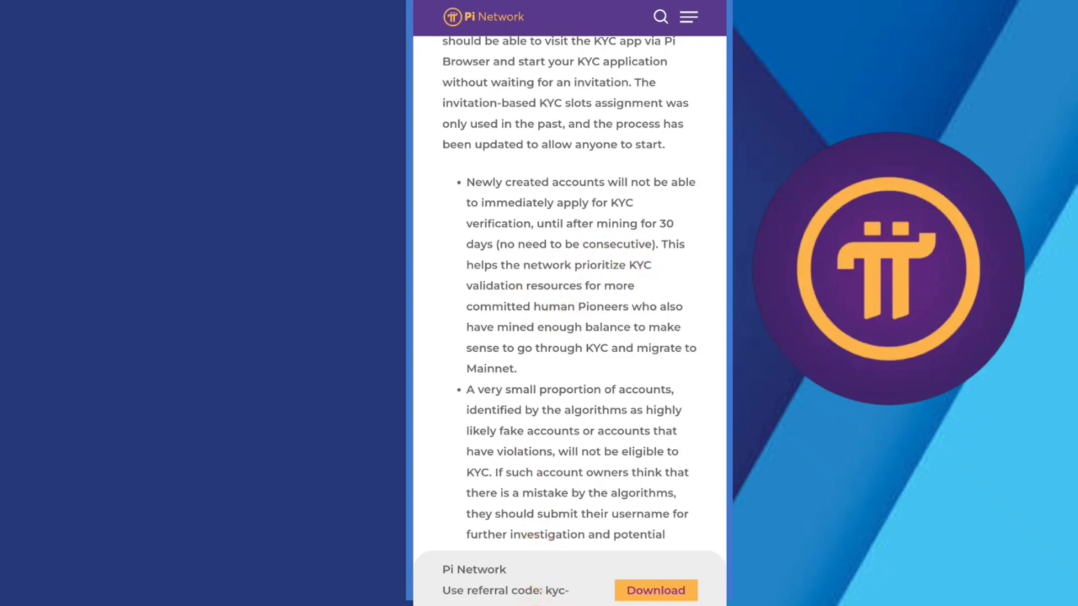
Scroll down through question 2 on the KYC slot popup and its full answer.
{"action": "scroll", "scroll_direction": "down", "scroll_amount": 3}
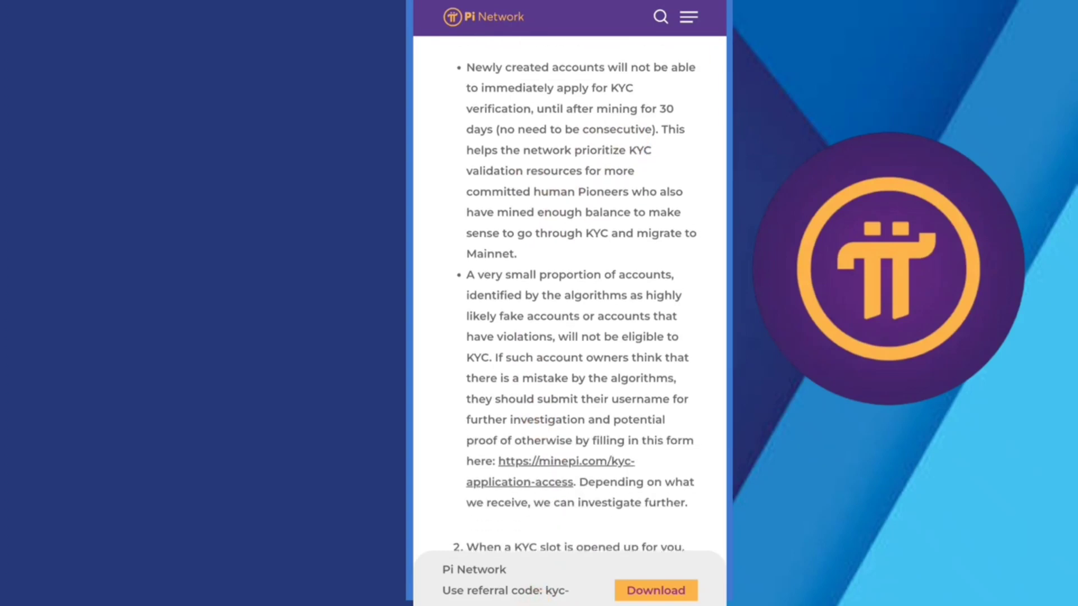
{"action": "scroll", "scroll_direction": "down", "scroll_amount": 3}
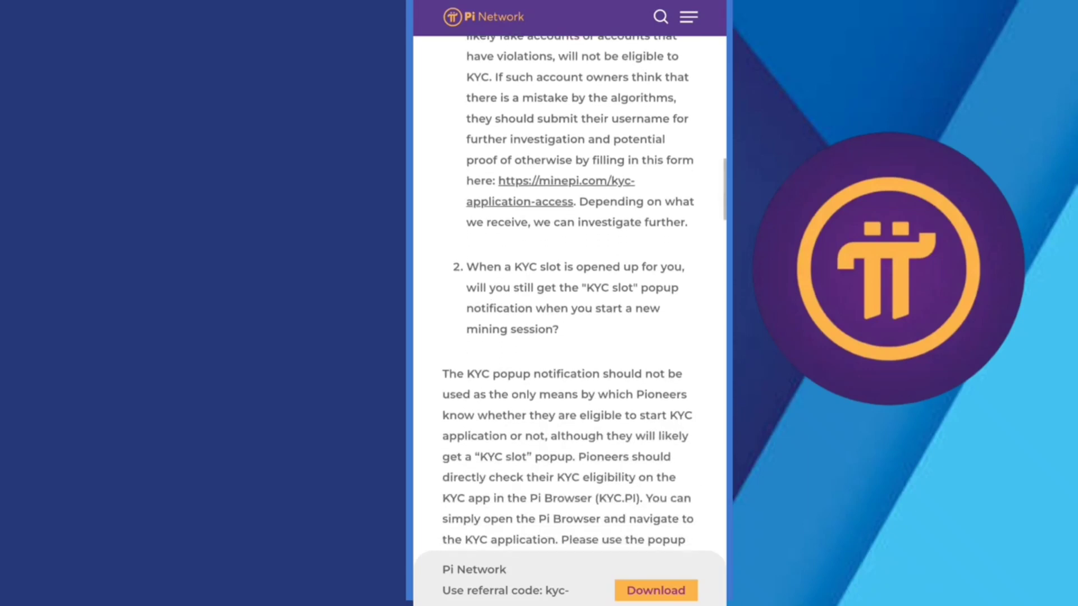
{"action": "scroll", "scroll_direction": "down", "scroll_amount": 3}
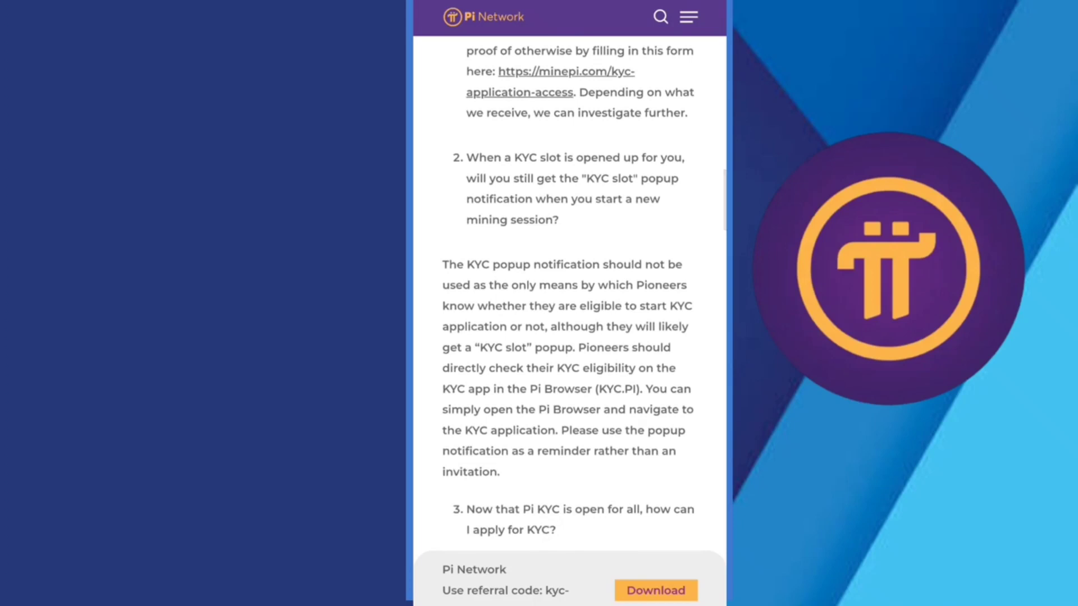
{"action": "scroll", "scroll_direction": "down", "scroll_amount": 3}
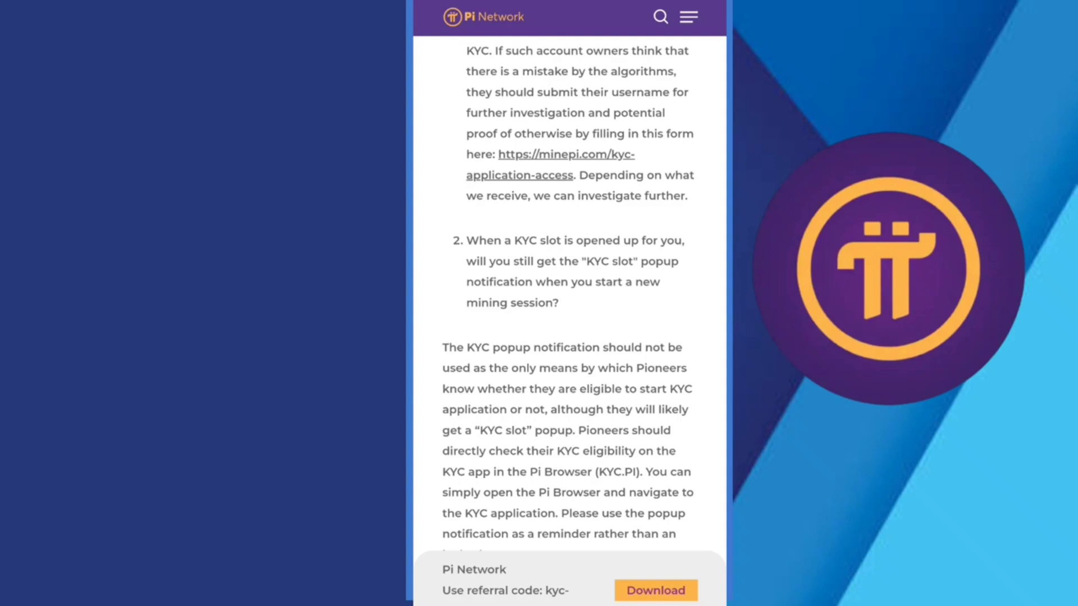
{"action": "scroll", "scroll_direction": "down", "scroll_amount": 3}
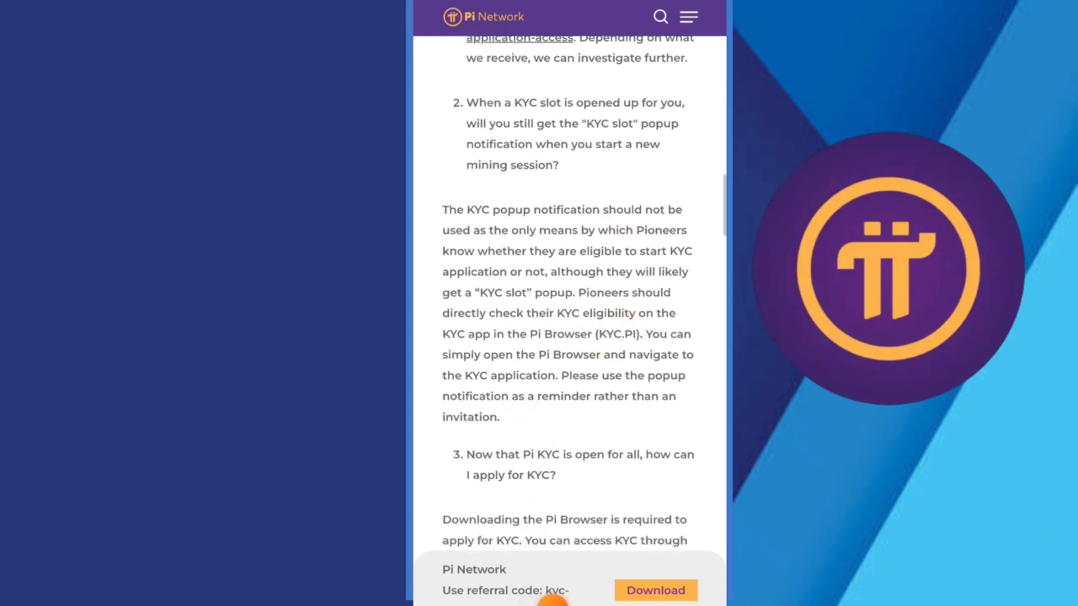
Scroll through question 3's answer on downloading Pi Browser until question 4's Tentative Approval heading appears.
{"action": "scroll", "scroll_direction": "down", "scroll_amount": 3}
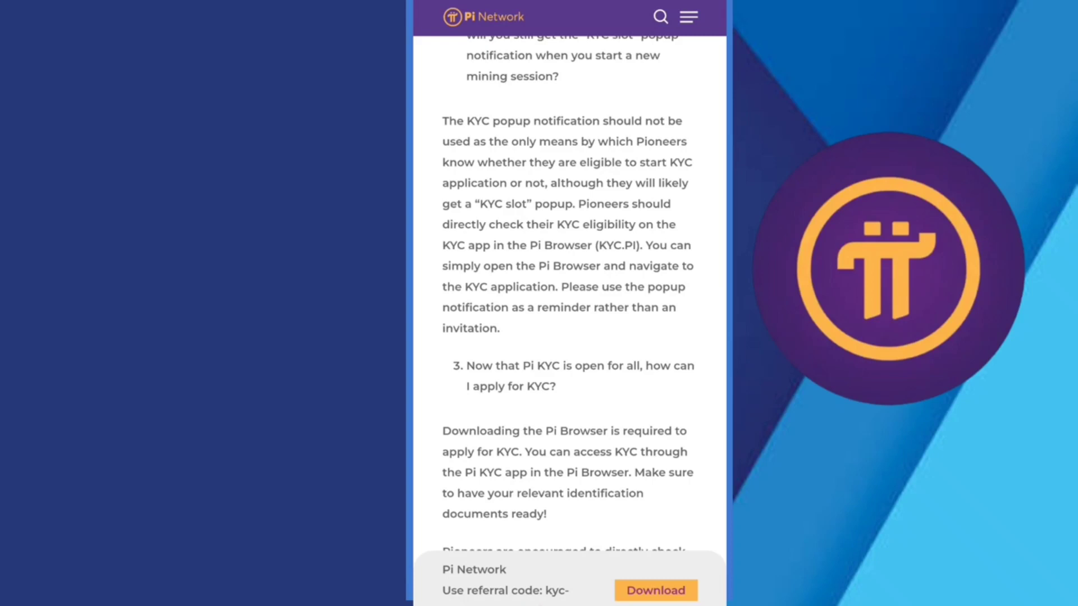
{"action": "scroll", "scroll_direction": "down", "scroll_amount": 3}
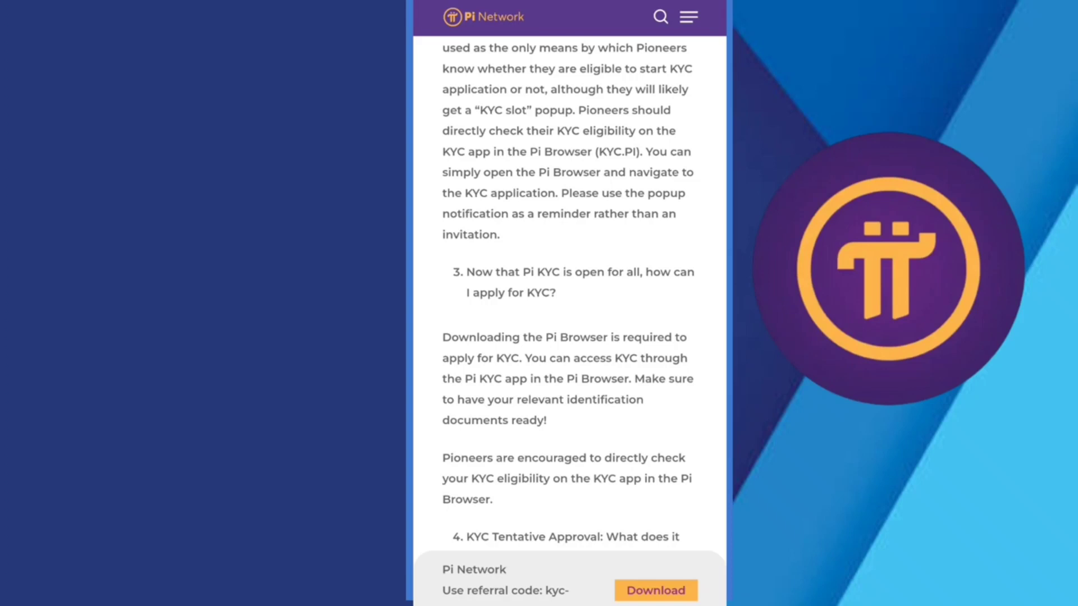
{"action": "scroll", "scroll_direction": "down", "scroll_amount": 3}
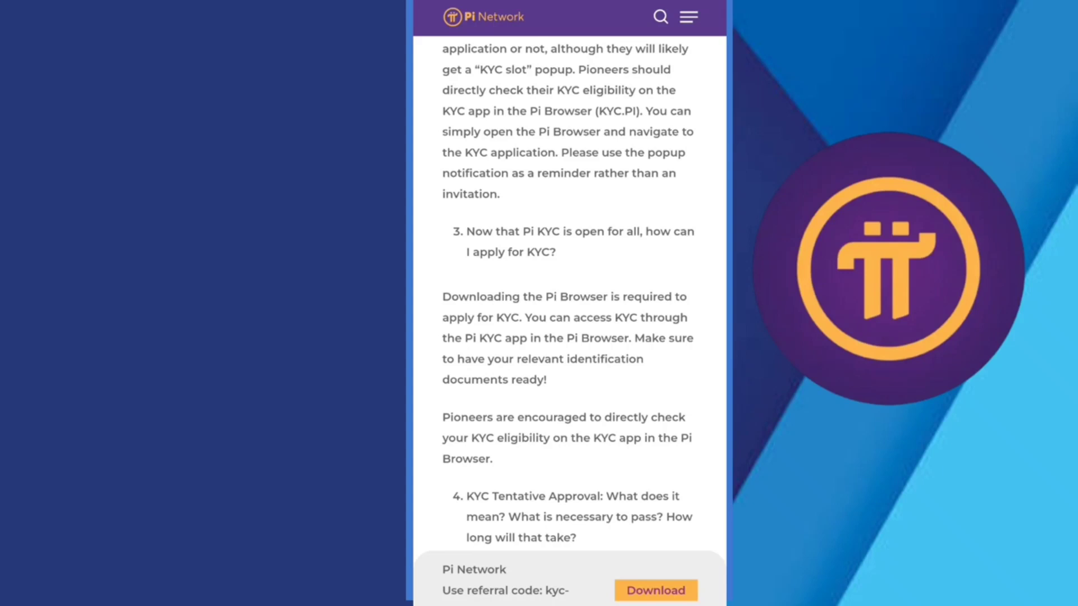
Scroll through question 4's Tentative Approval answer to question 5 on how long final approval takes.
{"action": "scroll", "scroll_direction": "down", "scroll_amount": 3}
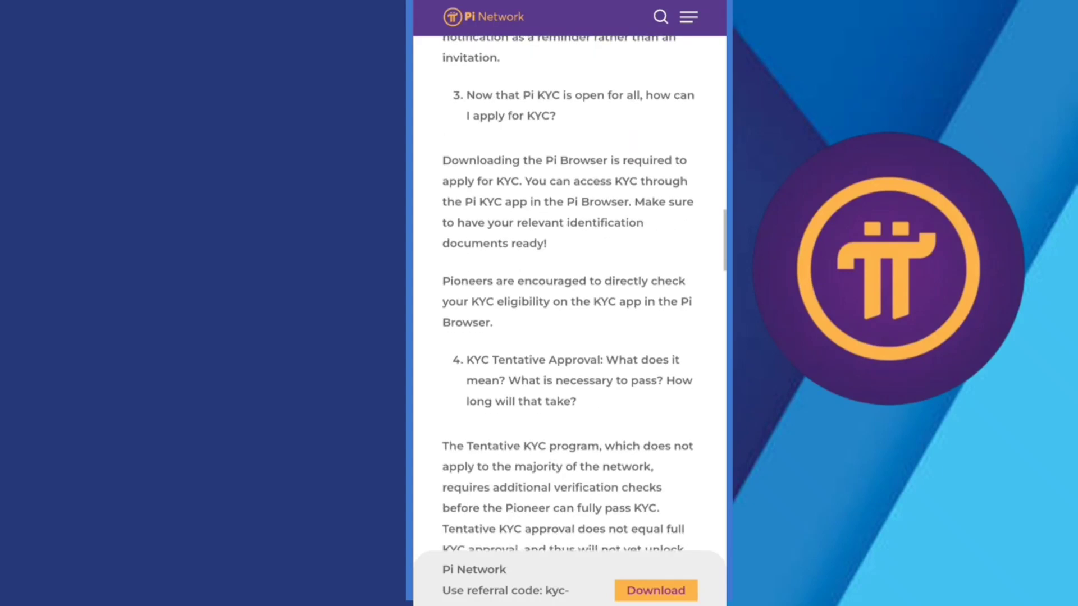
{"action": "scroll", "scroll_direction": "down", "scroll_amount": 3}
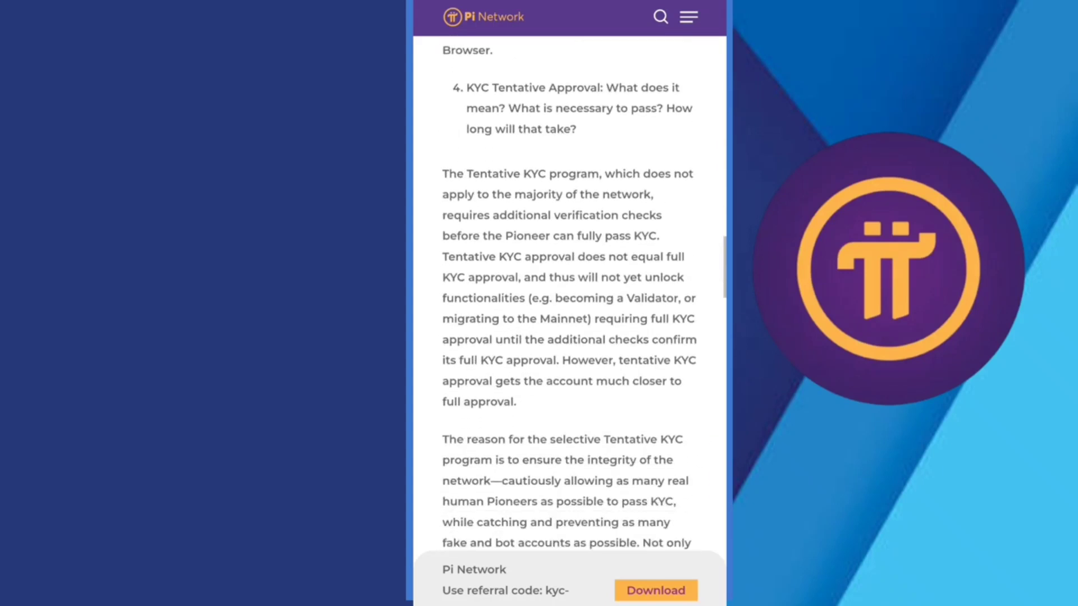
{"action": "scroll", "scroll_direction": "down", "scroll_amount": 3}
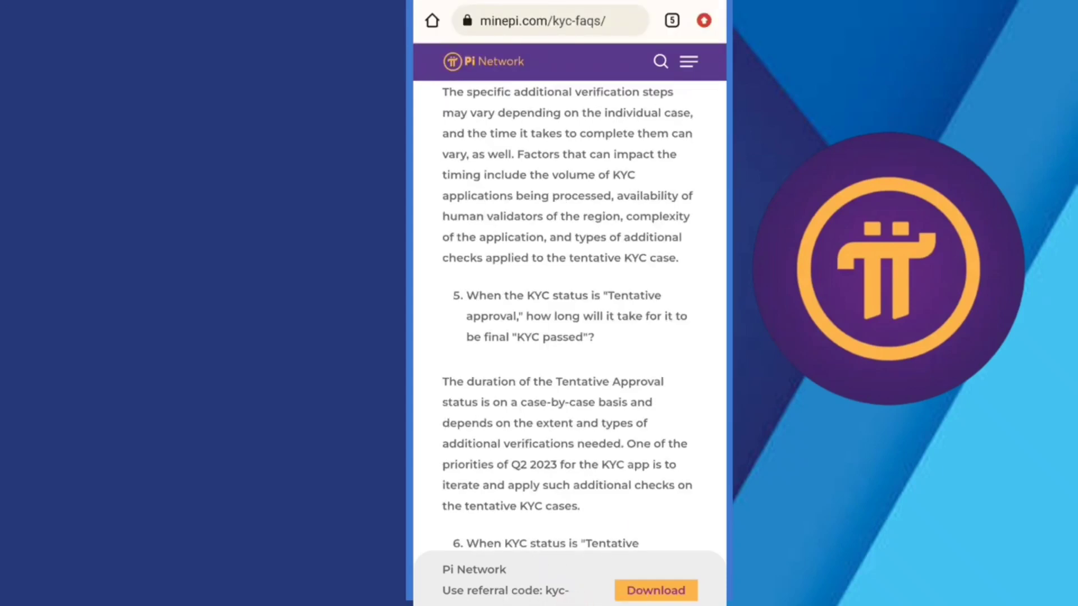
Scroll to questions 6 and 7 on Mainnet migration and the post-submission KYC screens.
{"action": "scroll", "scroll_direction": "down", "scroll_amount": 3}
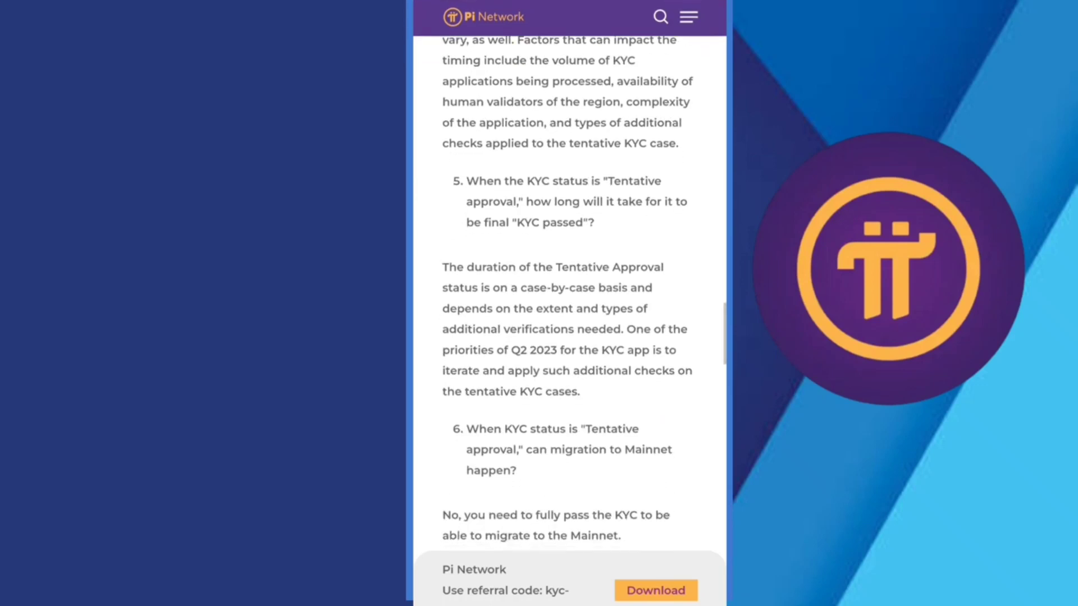
{"action": "scroll", "scroll_direction": "down", "scroll_amount": 3}
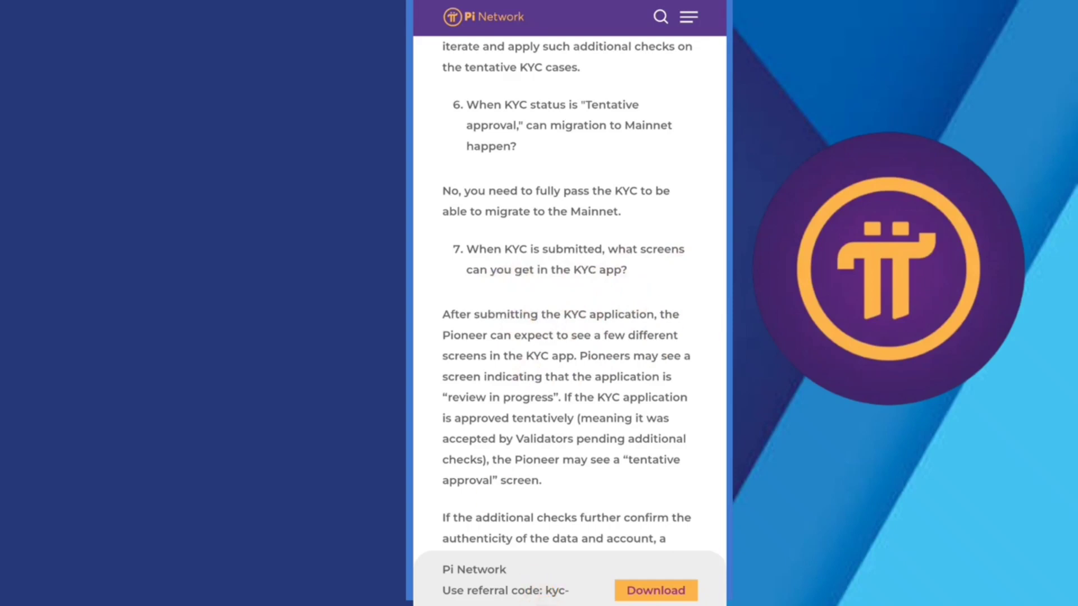
Scroll until question 8 on 15-minute approval and its answer are fully visible.
{"action": "scroll", "scroll_direction": "down", "scroll_amount": 3}
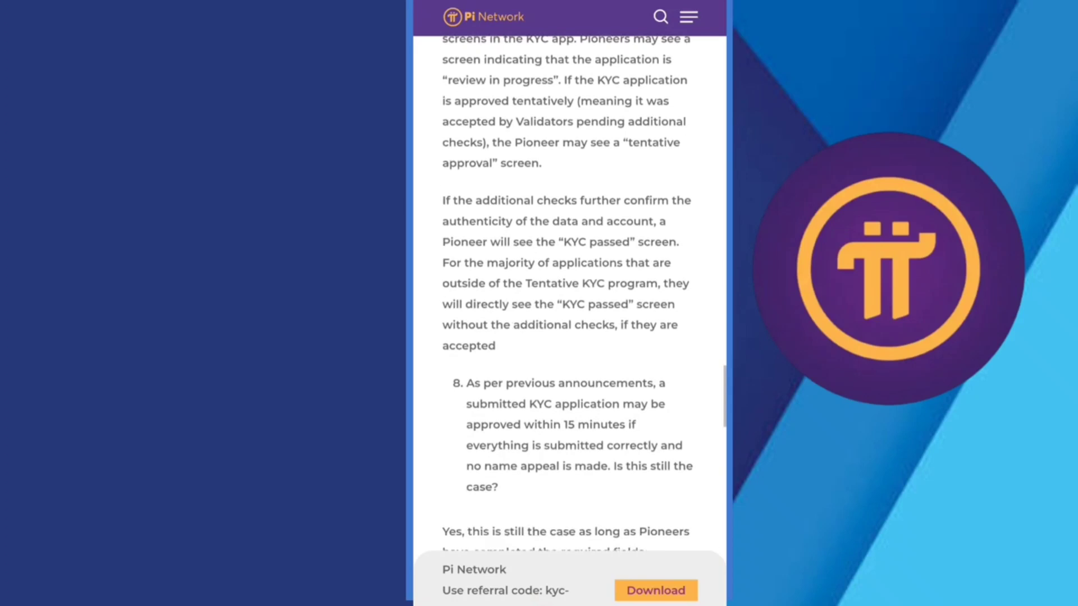
{"action": "scroll", "scroll_direction": "down", "scroll_amount": 3}
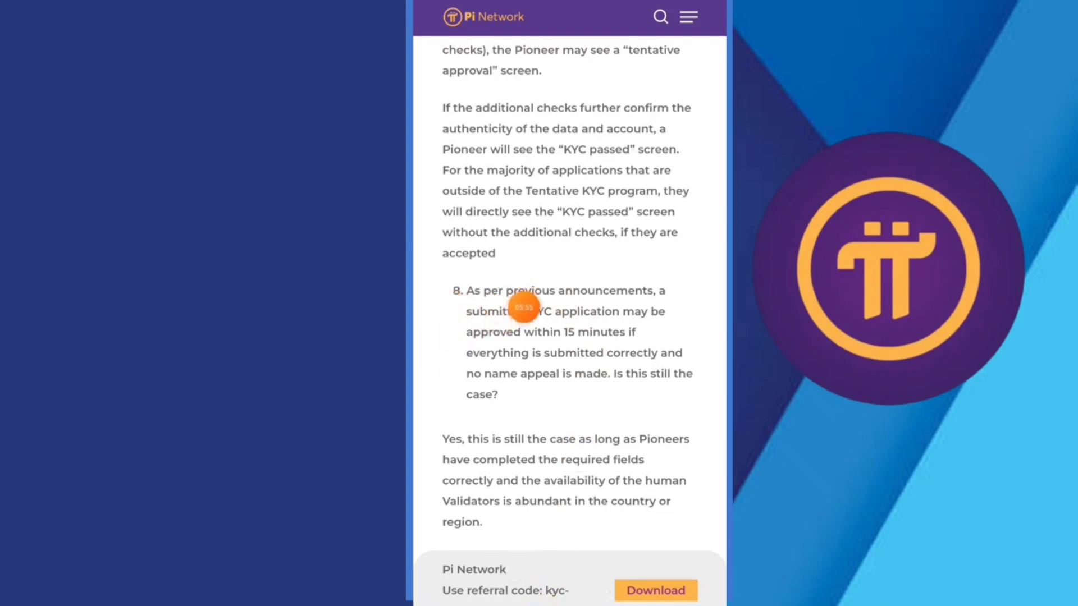
{"action": "mouse_move", "coordinate": [569, 462]}
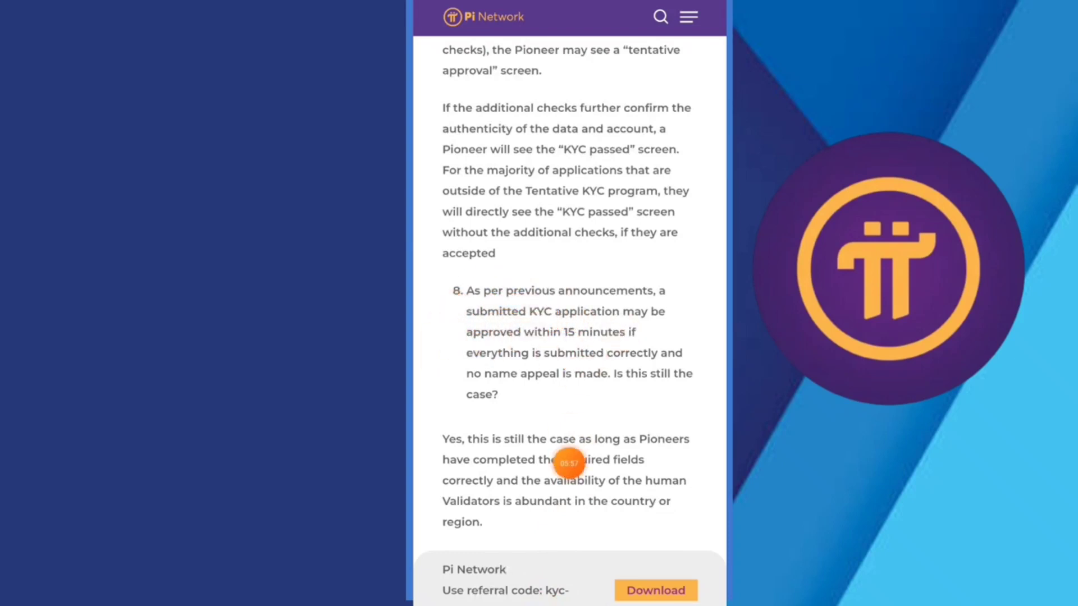